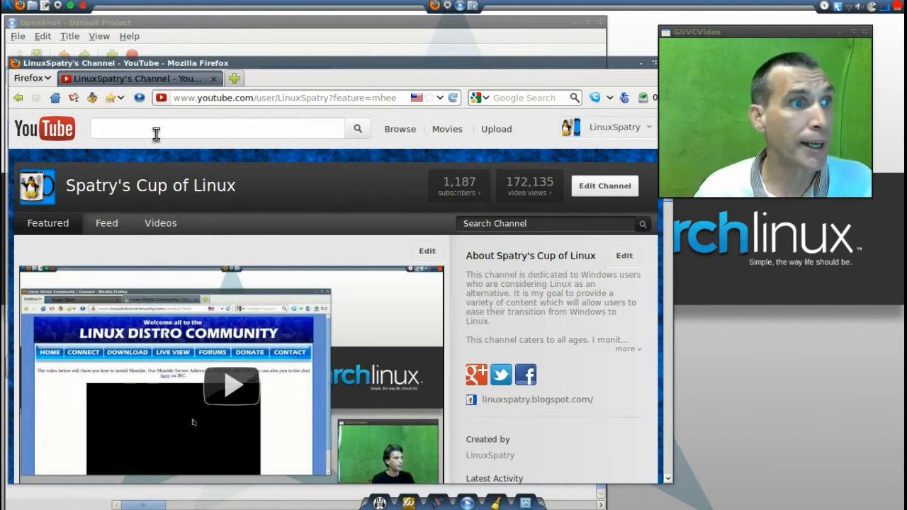
mouse_move(363, 237)
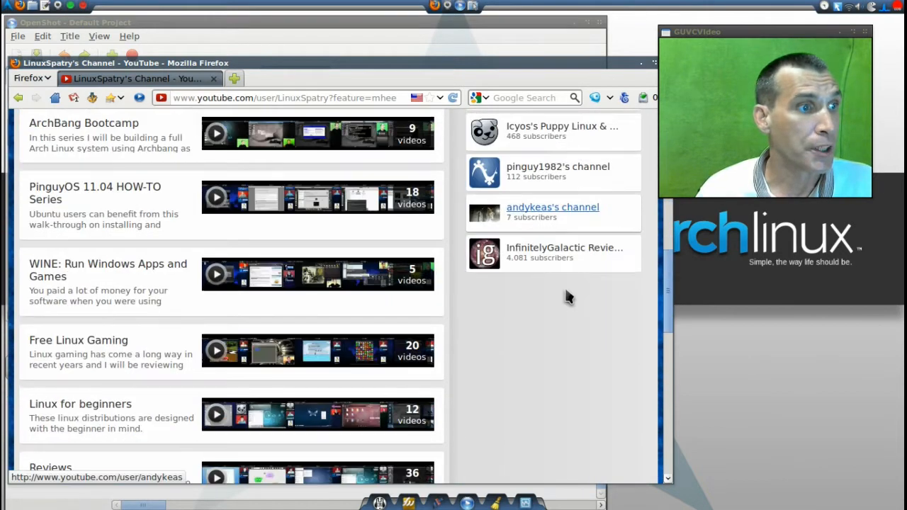
Scroll down the Spatry's Cup of Linux YouTube channel page to view its playlists
scroll(down, 3)
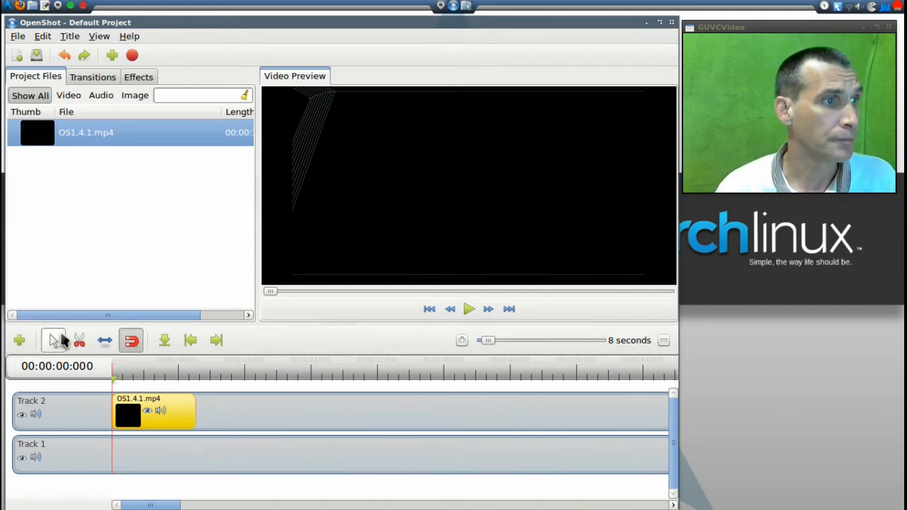
mouse_move(470, 319)
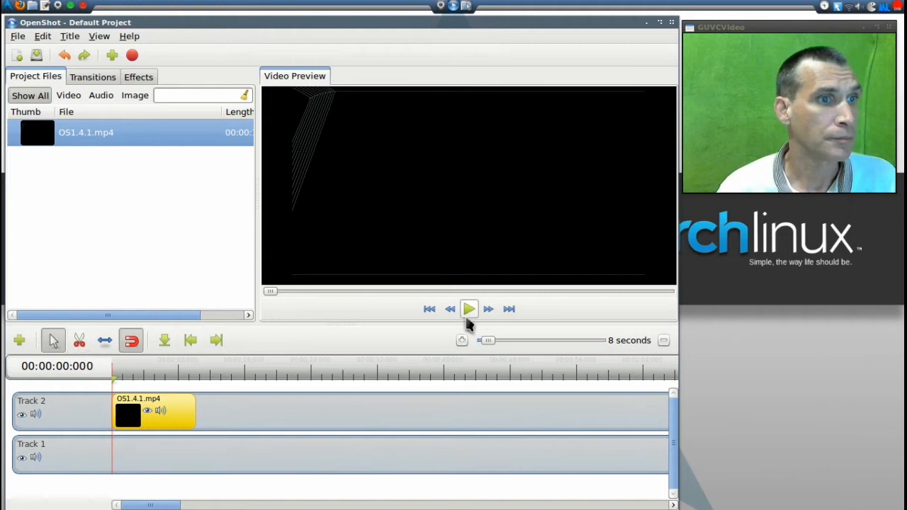
Play the wireframe clip preview and pause around seven seconds when the Cup of Linux title appears
click(468, 309)
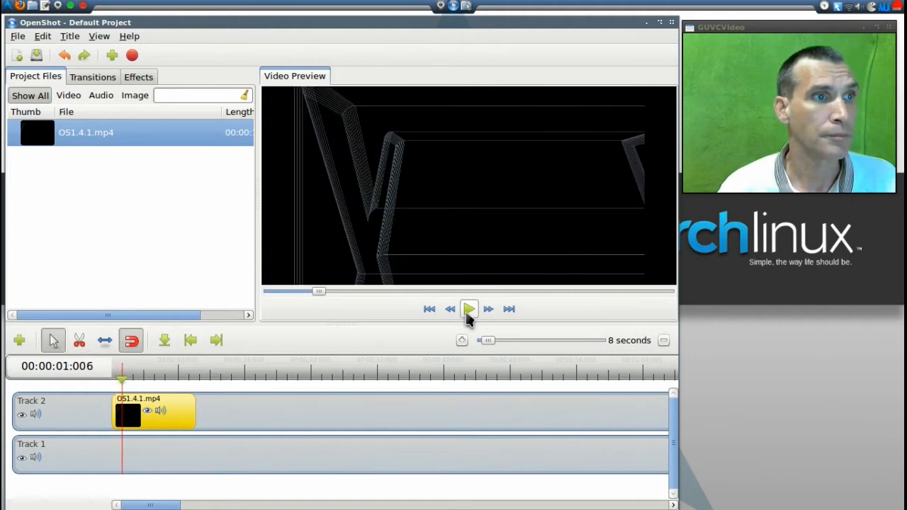
click(469, 309)
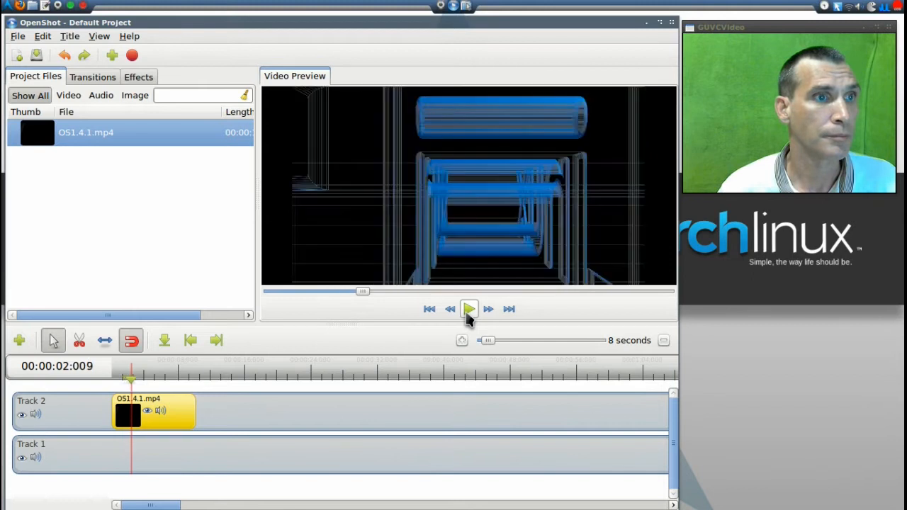
click(469, 309)
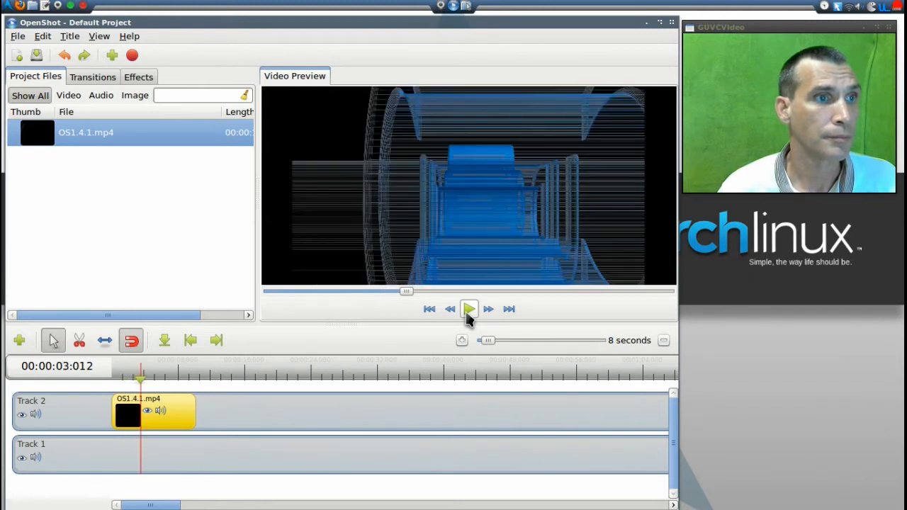
click(468, 310)
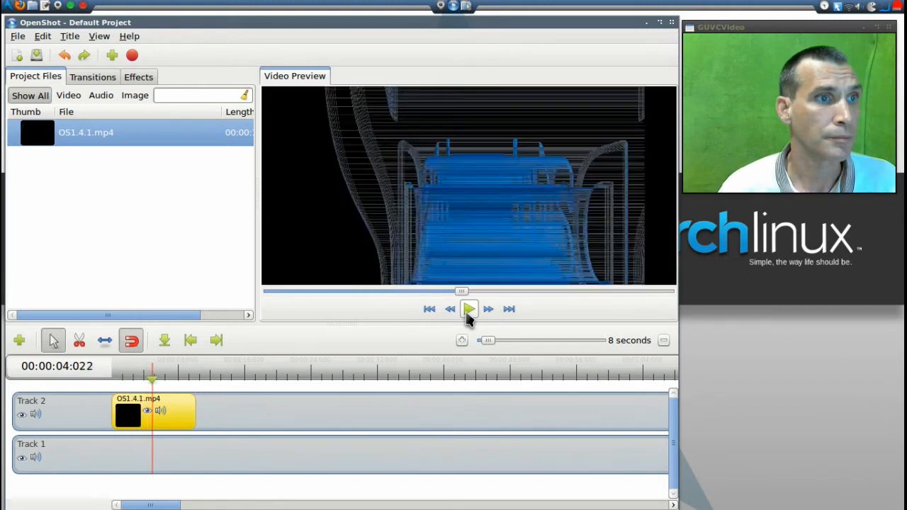
click(468, 310)
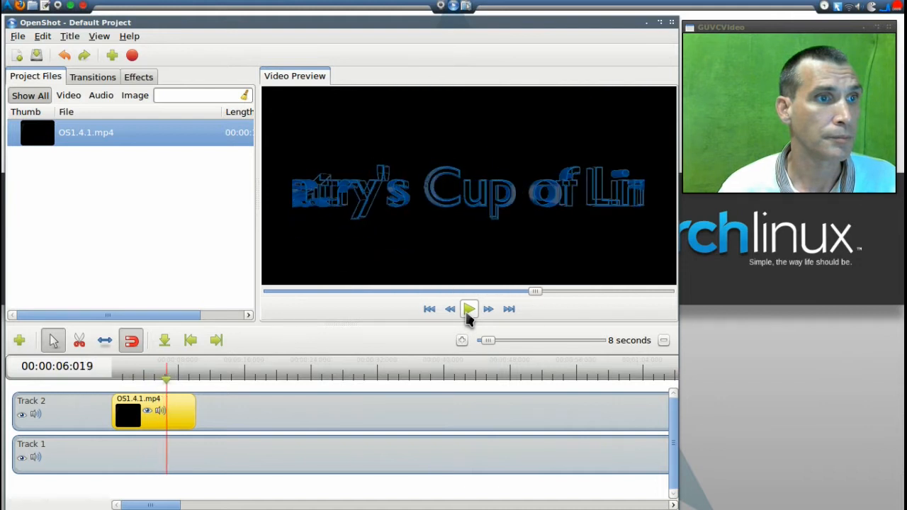
click(470, 309)
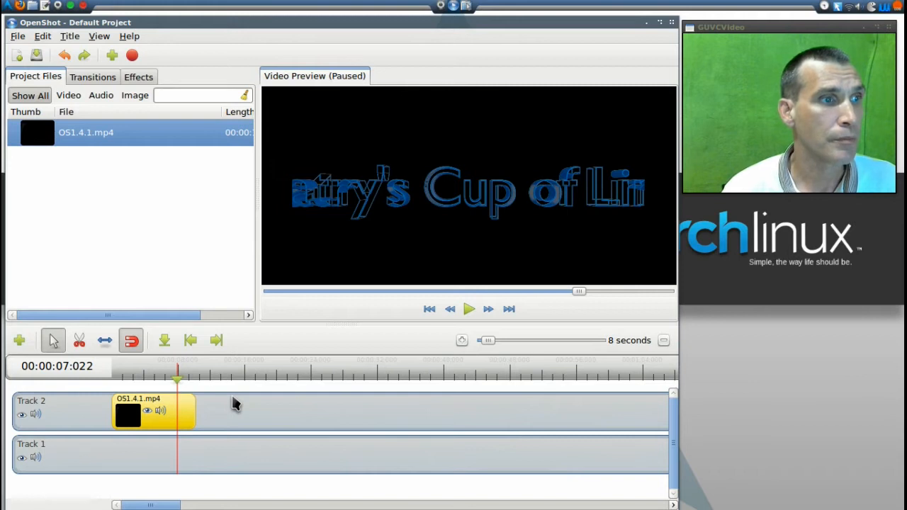
Browse the effect list in the OS1.4.1.mp4 clip properties without applying any effect
double_click(149, 416)
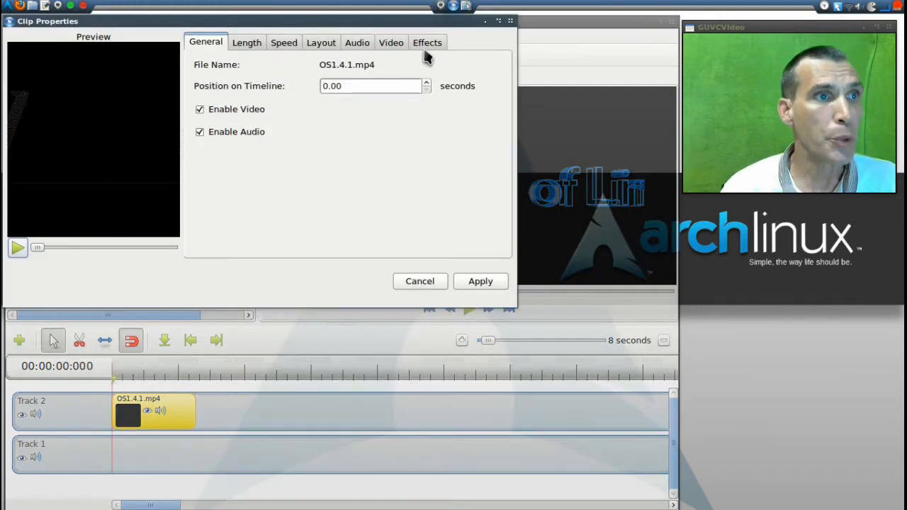
click(428, 42)
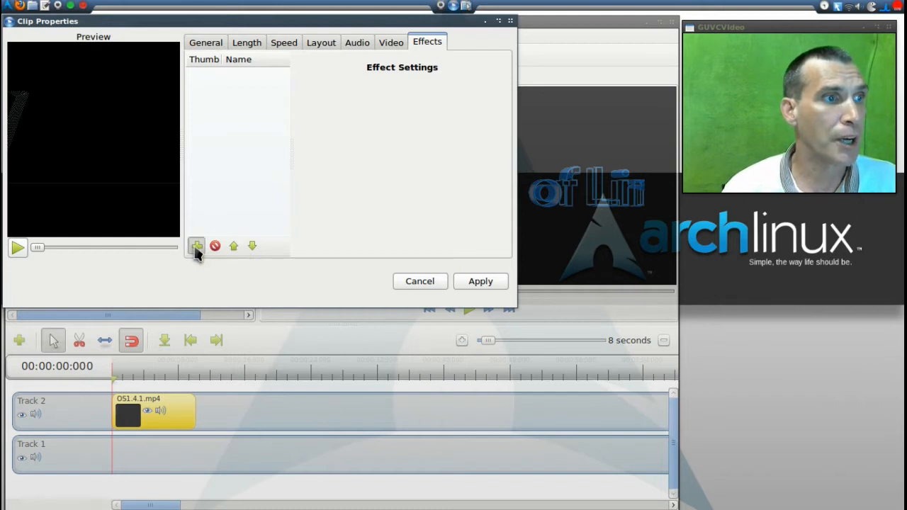
click(197, 246)
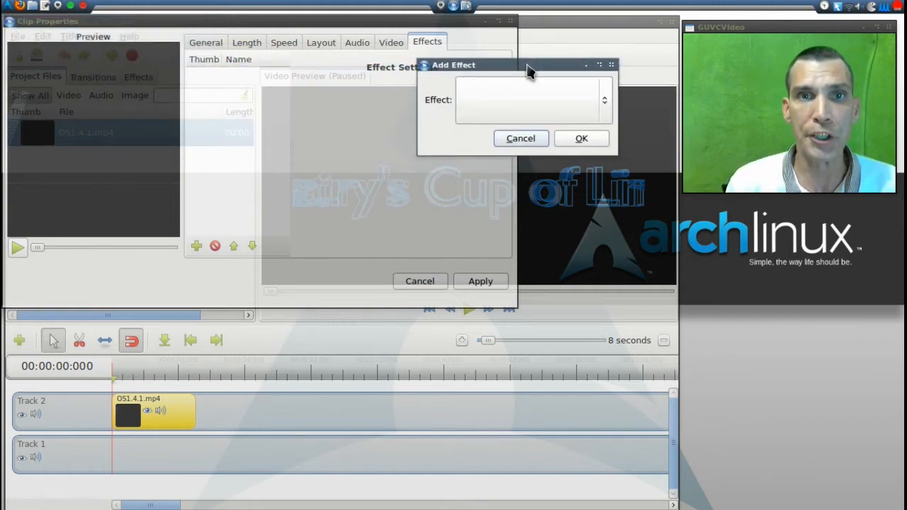
mouse_move(534, 113)
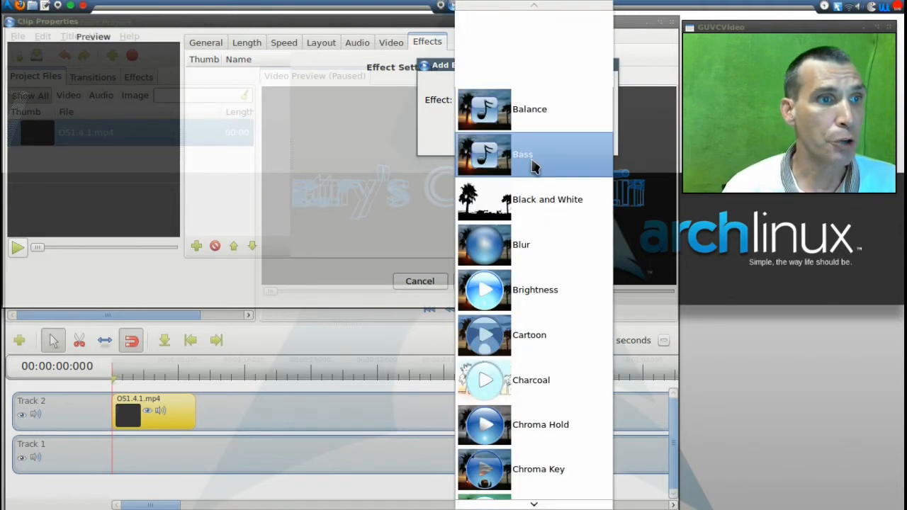
scroll(down, 3)
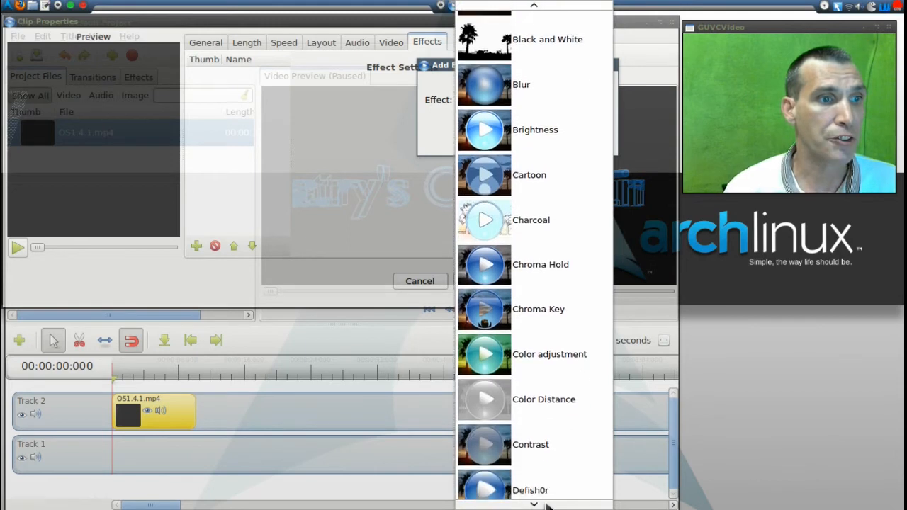
scroll(down, 3)
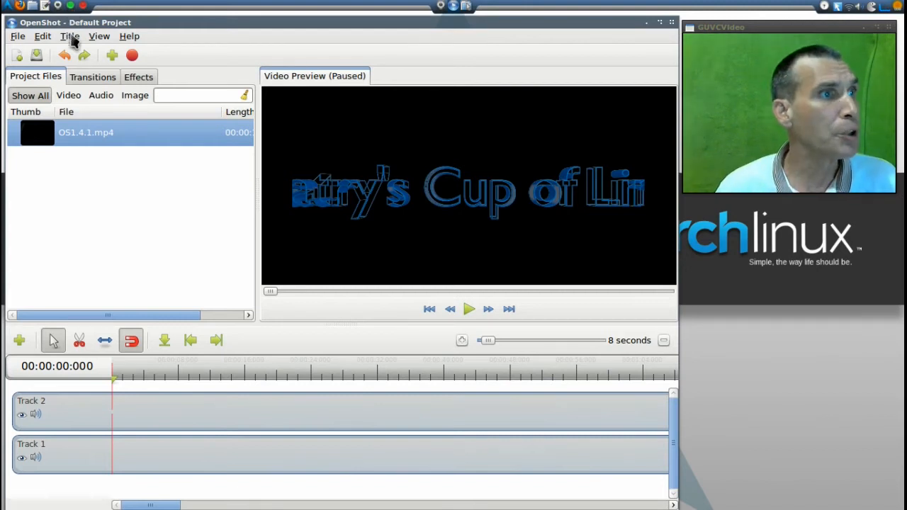
Start a new still title from the template, keeping the default file name
click(70, 36)
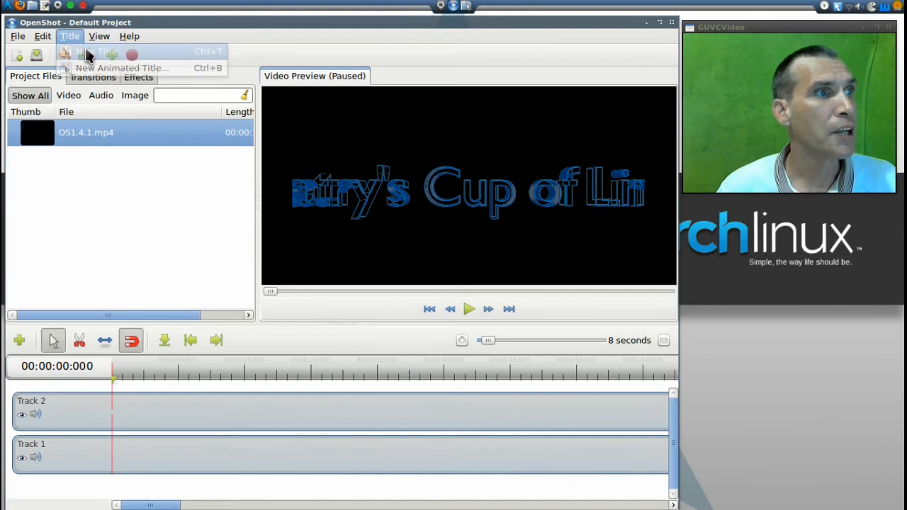
click(113, 51)
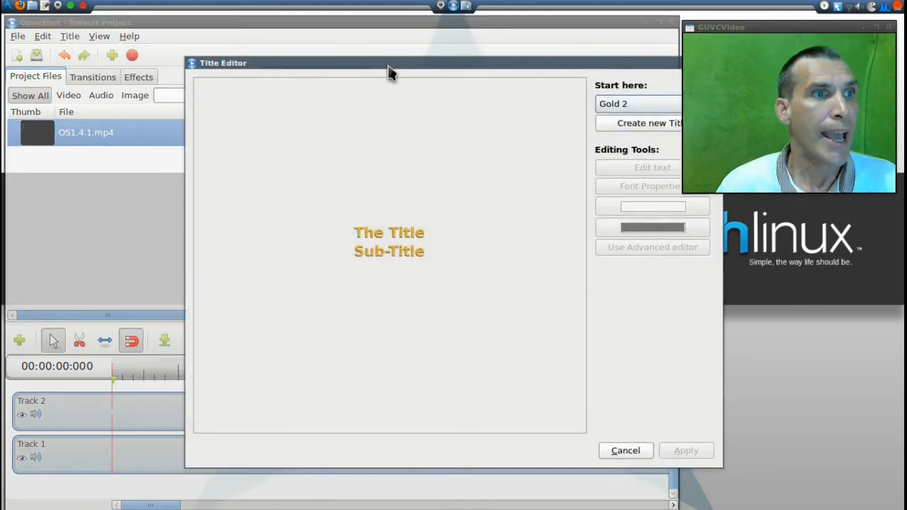
drag(390, 71, 320, 70)
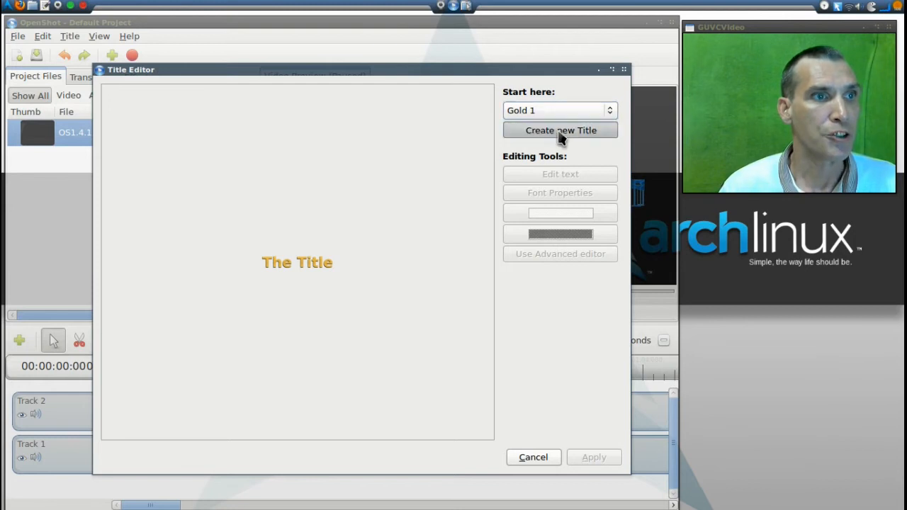
click(560, 130)
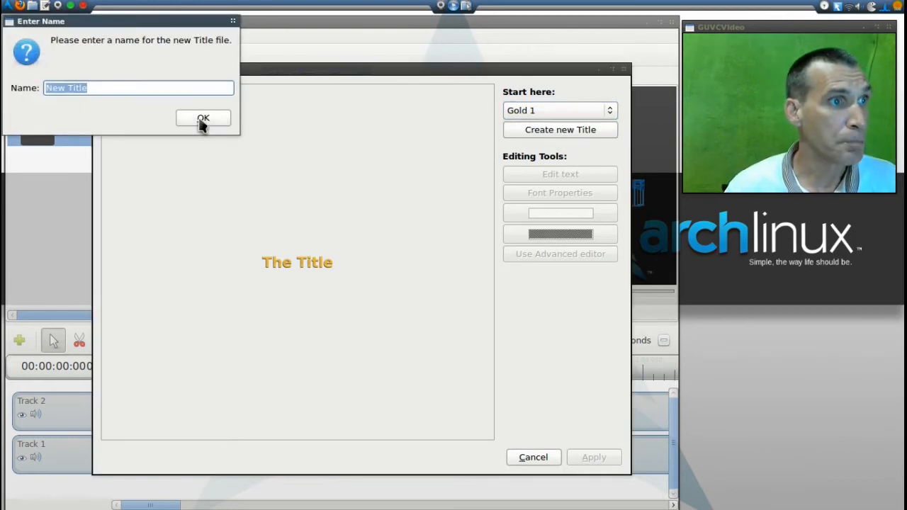
click(203, 118)
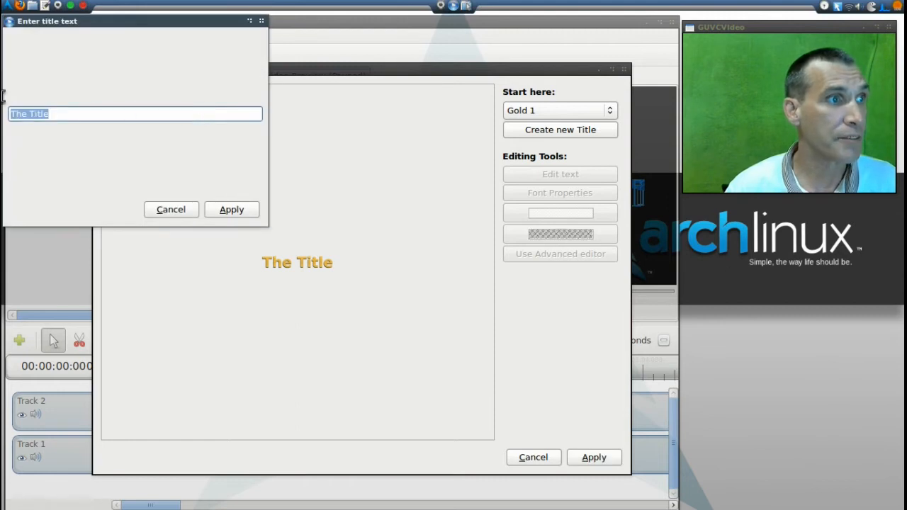
Enter 'Spatry's Cup of Linux' as the title text and apply it into the project
text(Spatry's C)
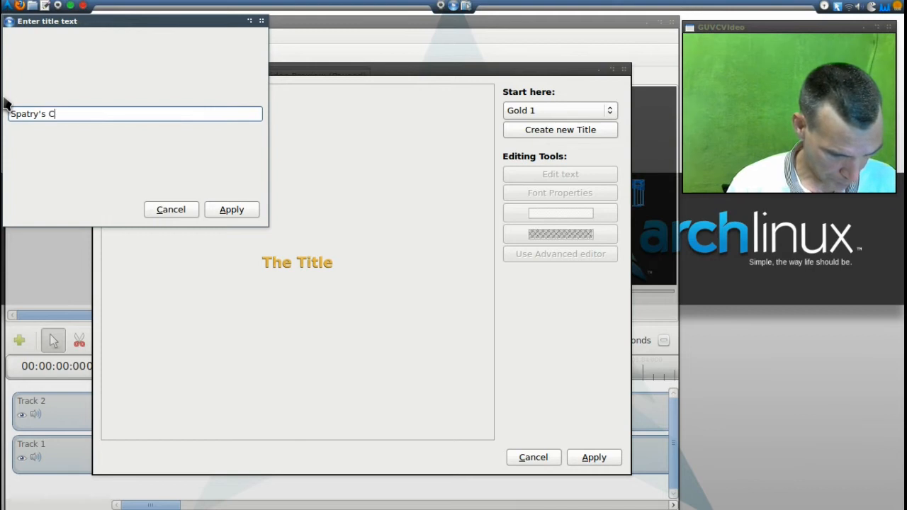
text(up of L)
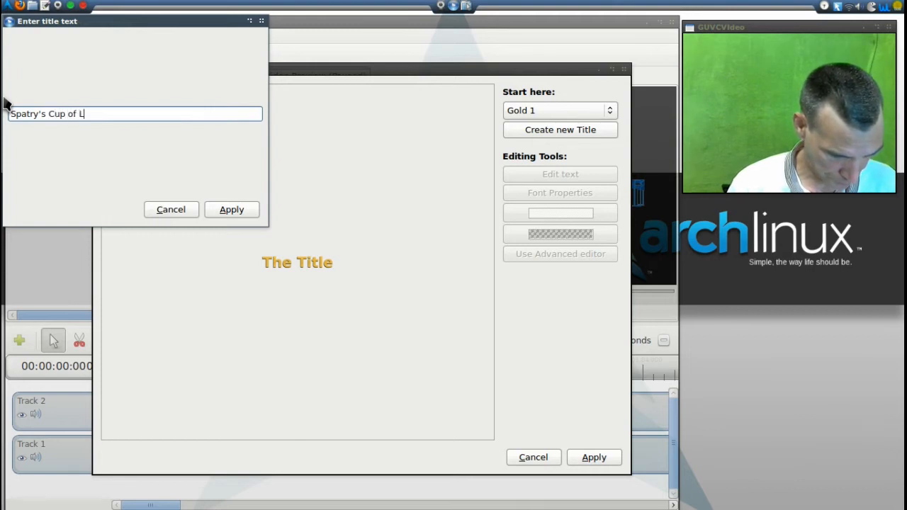
text(inux)
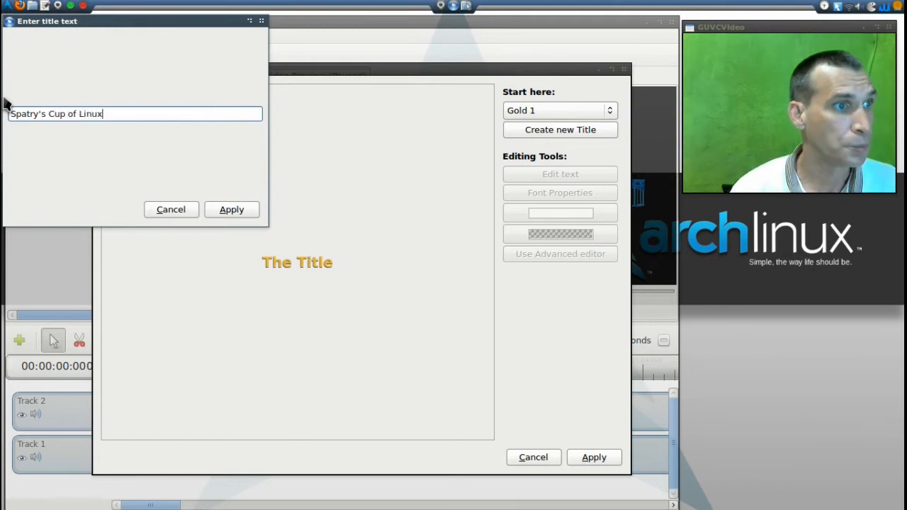
click(232, 209)
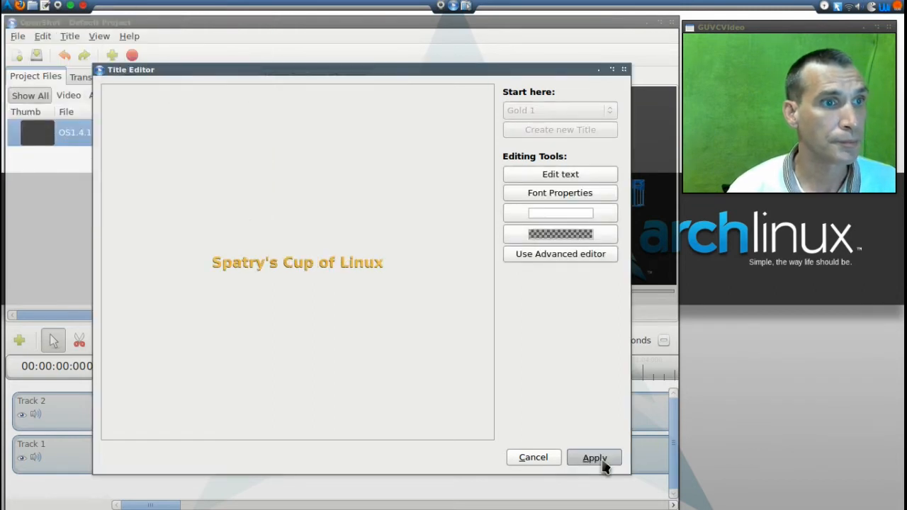
click(595, 457)
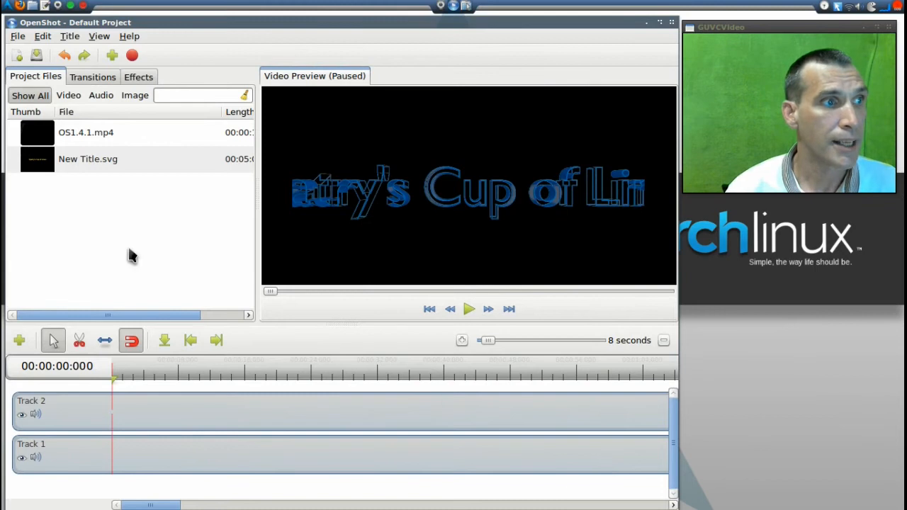
Place New Title.svg on Track 2 and slide it earlier along the track
drag(88, 159, 177, 414)
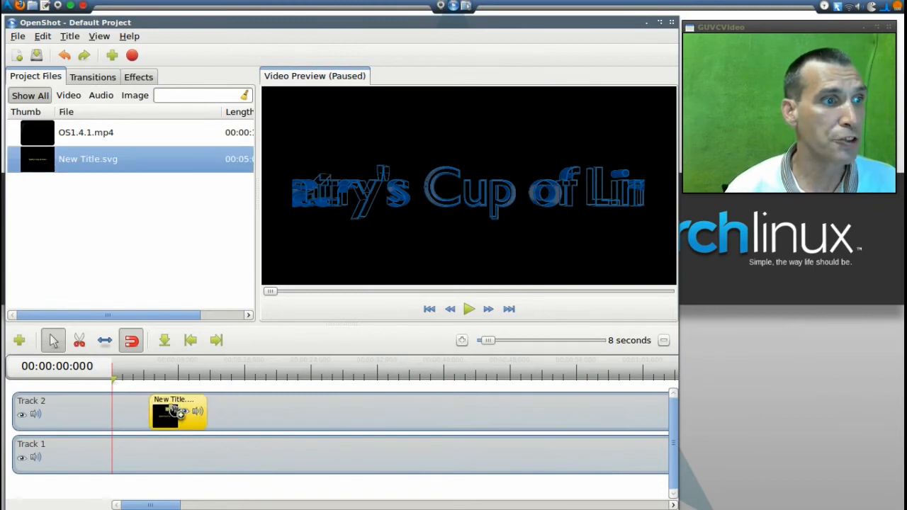
drag(178, 413, 128, 413)
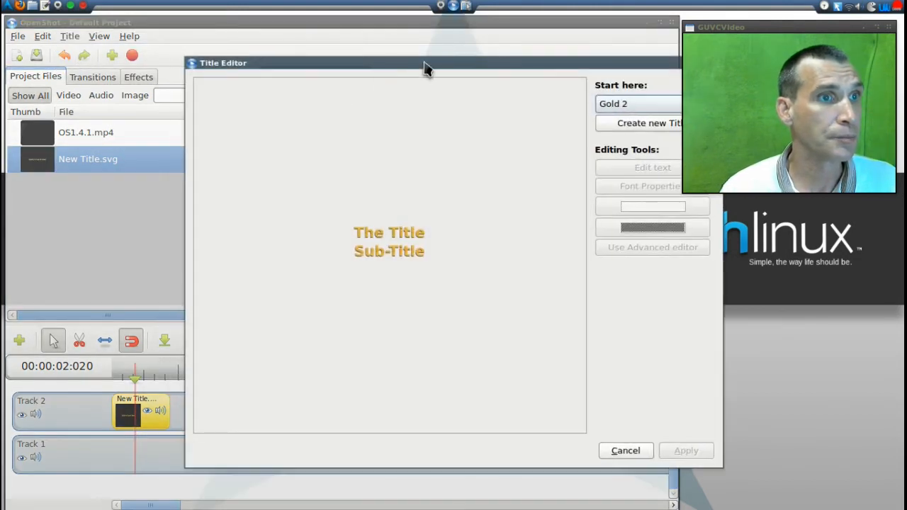
Create a new title named New Title2 from the Gold 1 template
drag(426, 62, 283, 58)
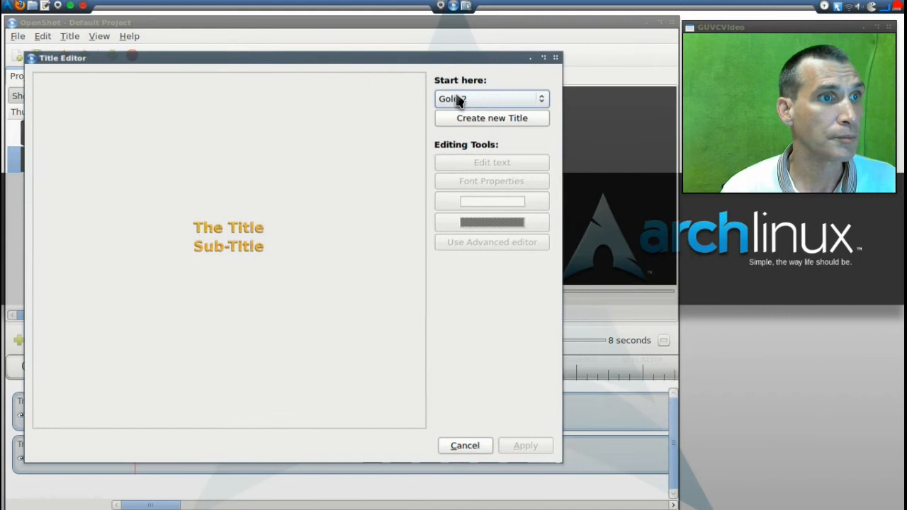
click(491, 98)
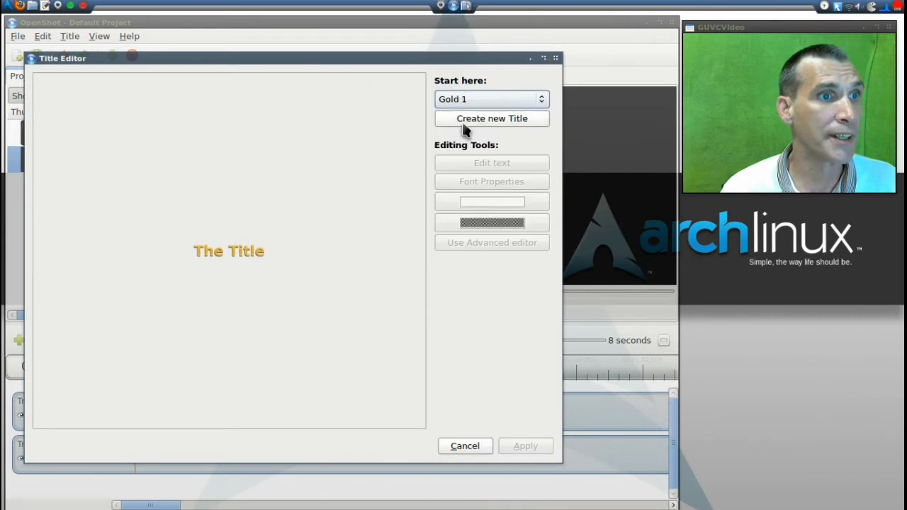
mouse_move(492, 128)
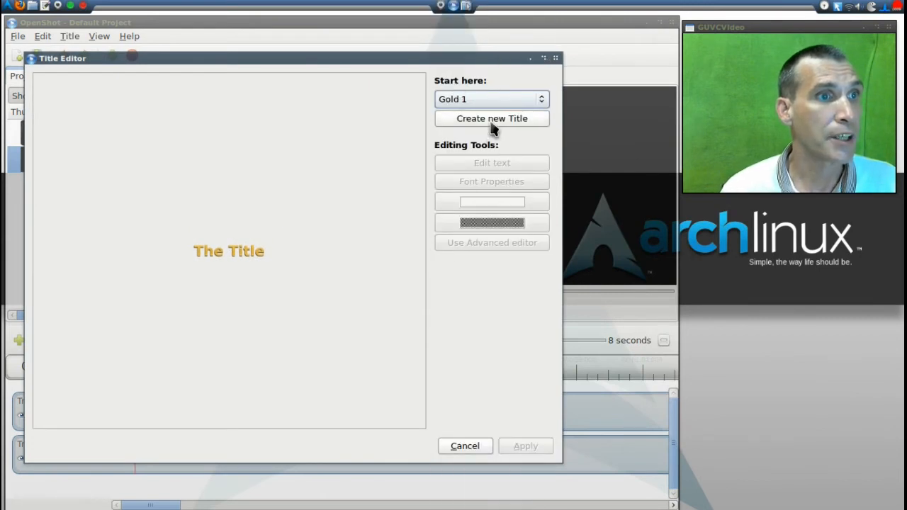
click(491, 118)
text(New Title2)
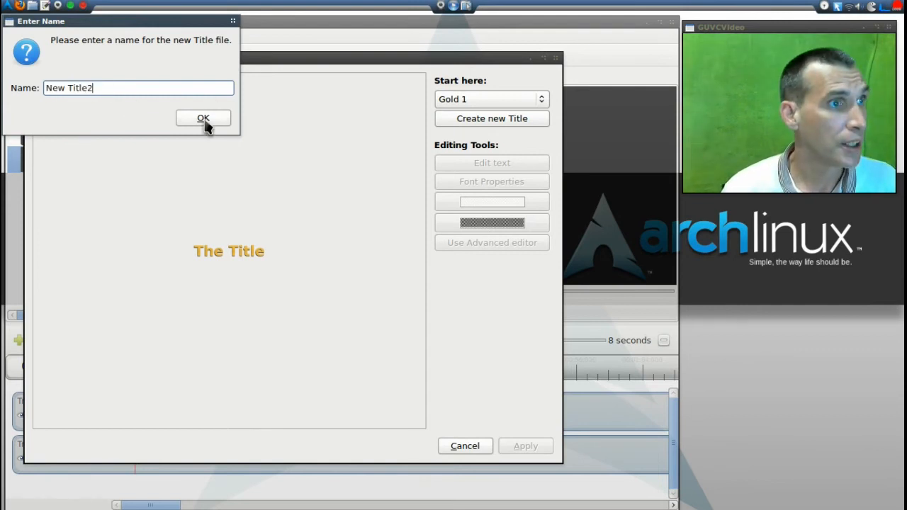
click(204, 117)
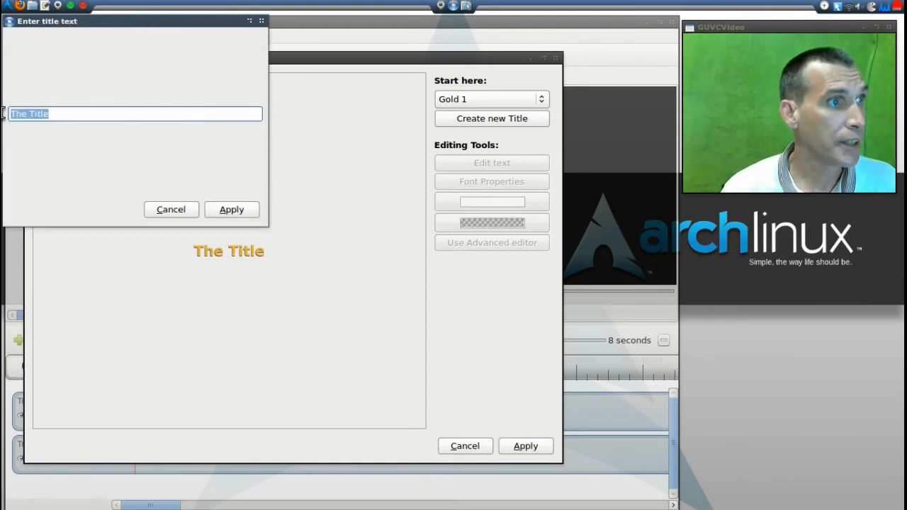
Enter 'Spatry's Cup of Linux' as New Title2's text and apply it
text(Spatry's C)
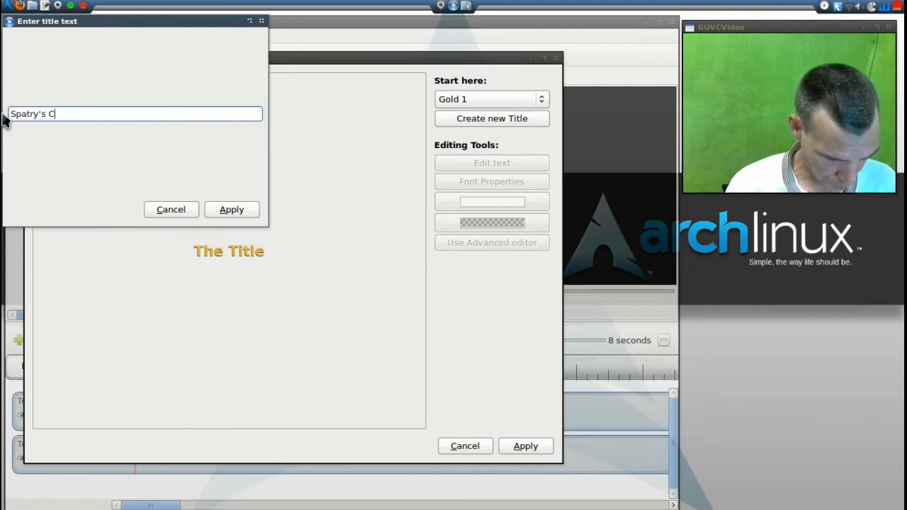
text(uyp of Li)
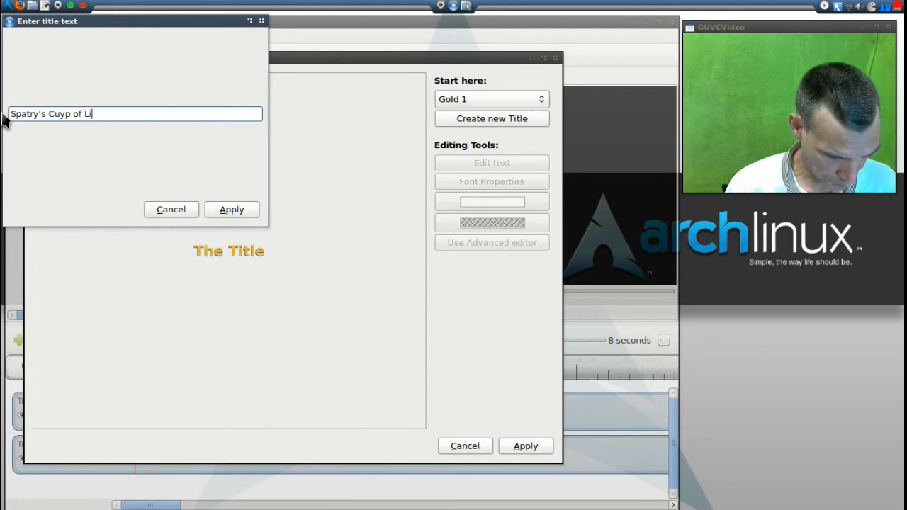
text(nux)
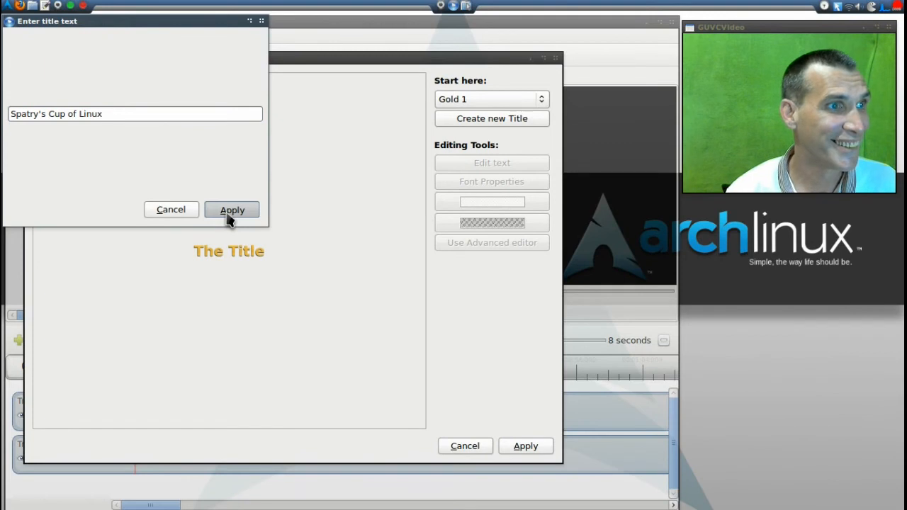
click(232, 210)
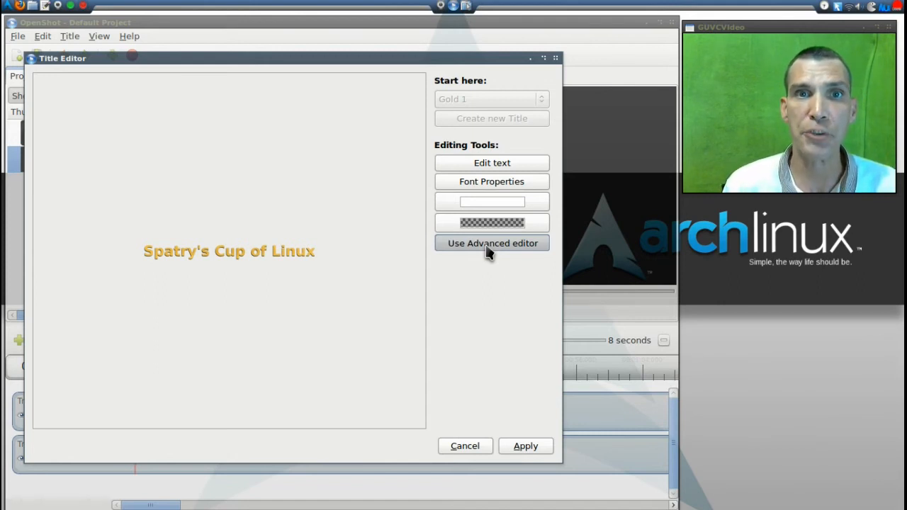
click(492, 244)
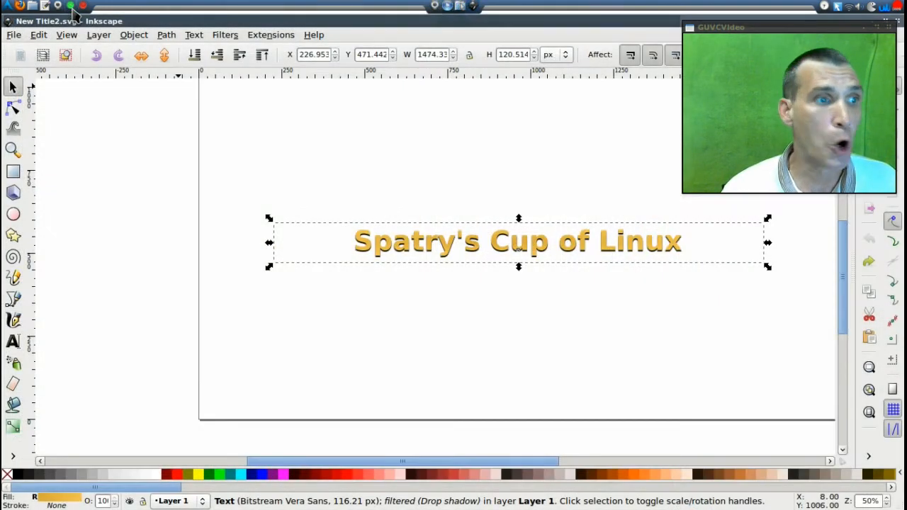
Colour the title text red in Inkscape and save the New Title2 document
click(173, 472)
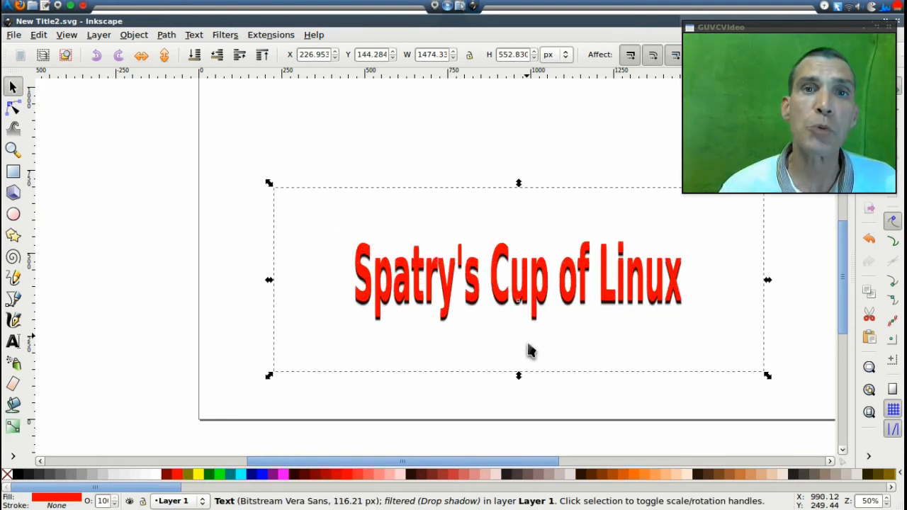
mouse_move(345, 272)
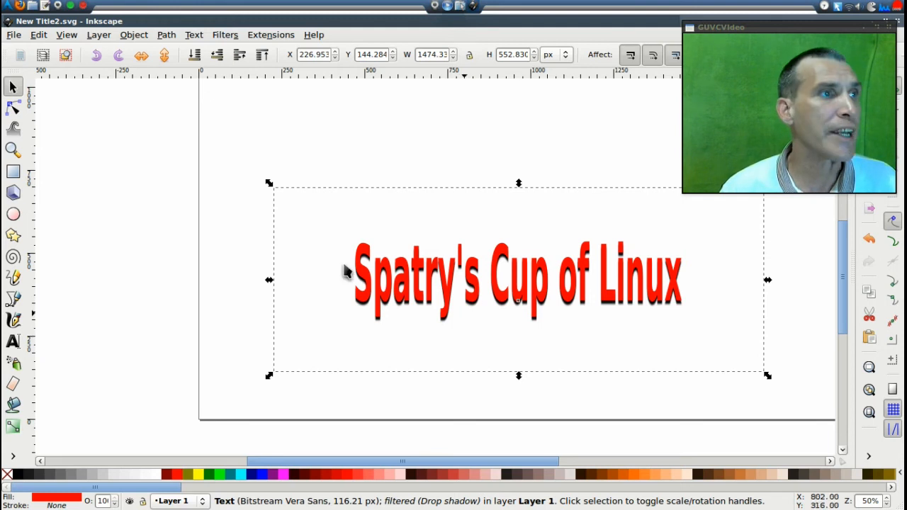
click(12, 35)
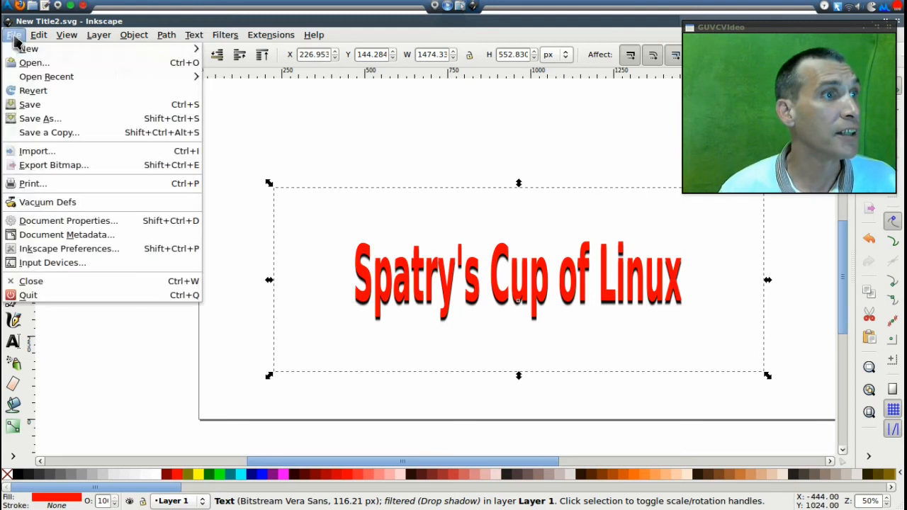
click(30, 104)
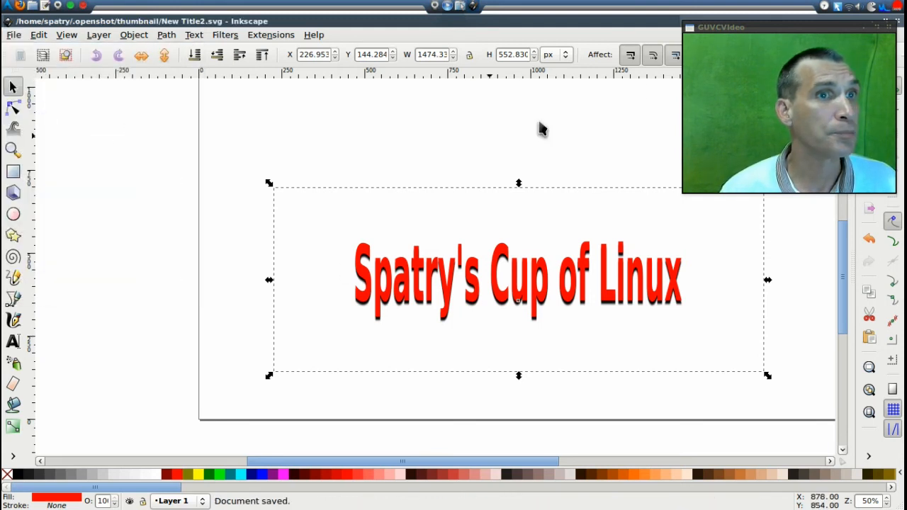